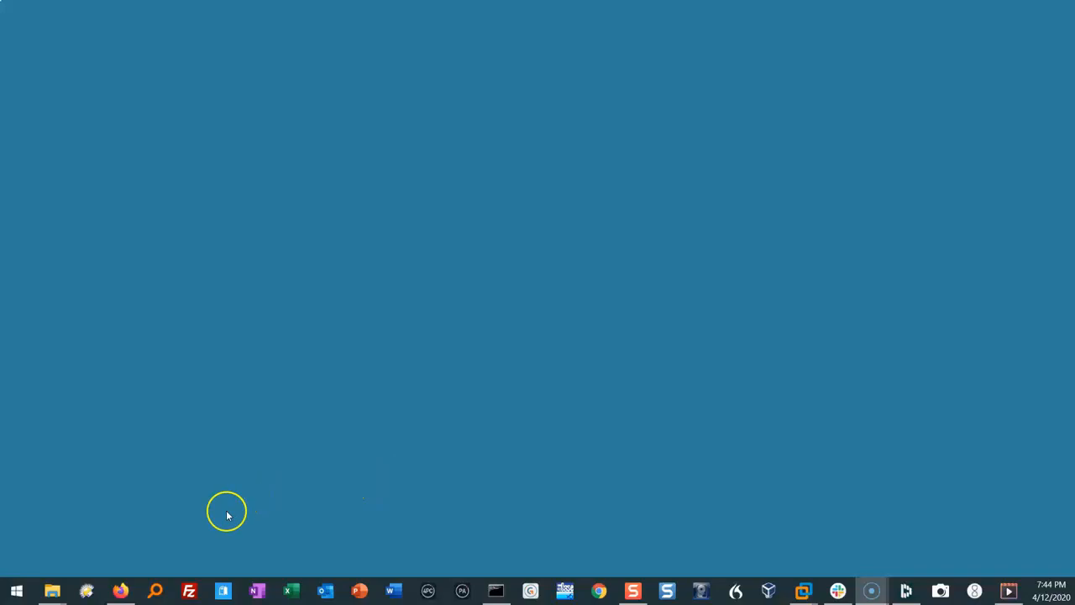
Step: Browse the taskbar jump lists of Word, PowerPoint and File Explorer, then dismiss them
right_click(121, 591)
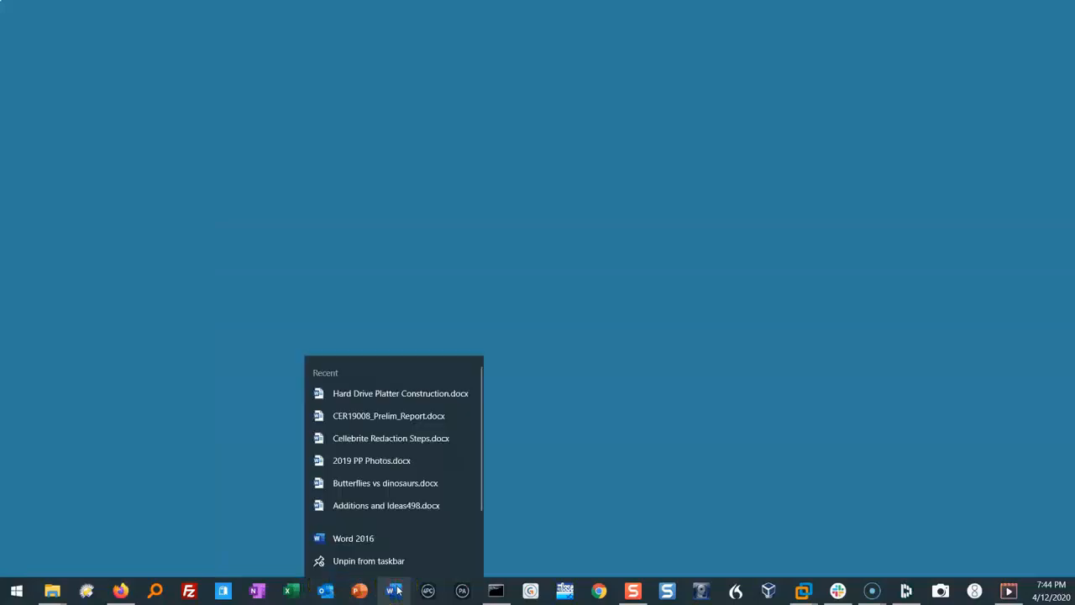
mouse_move(366, 592)
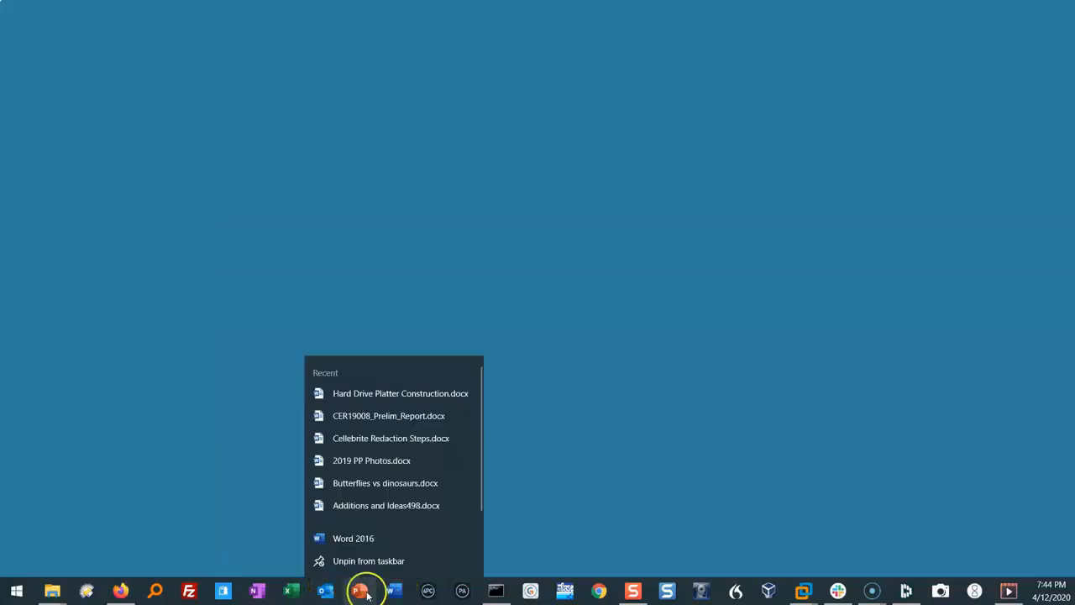
click(360, 591)
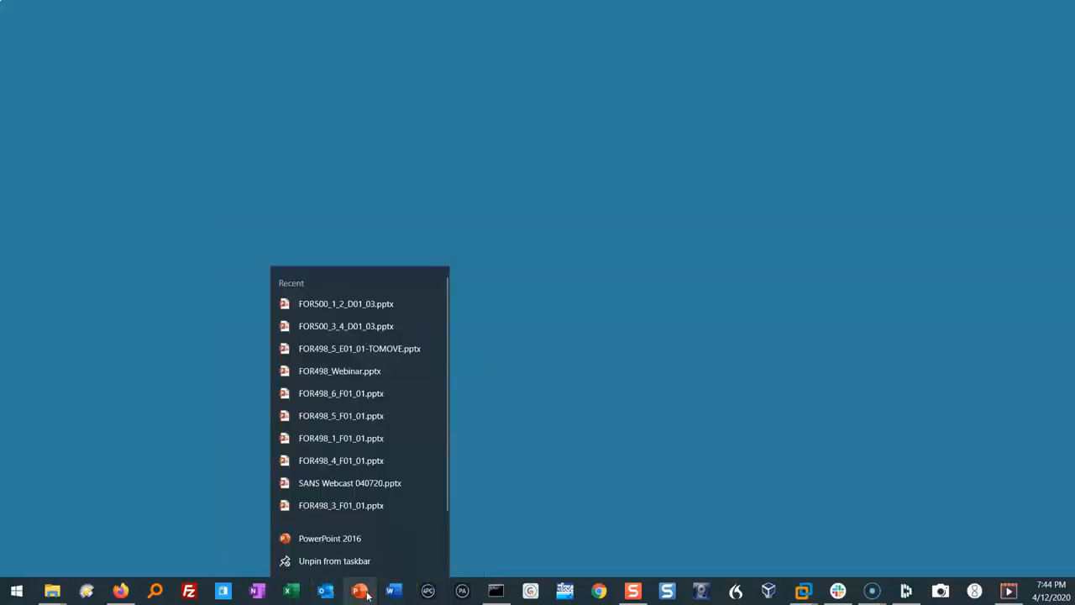
click(52, 592)
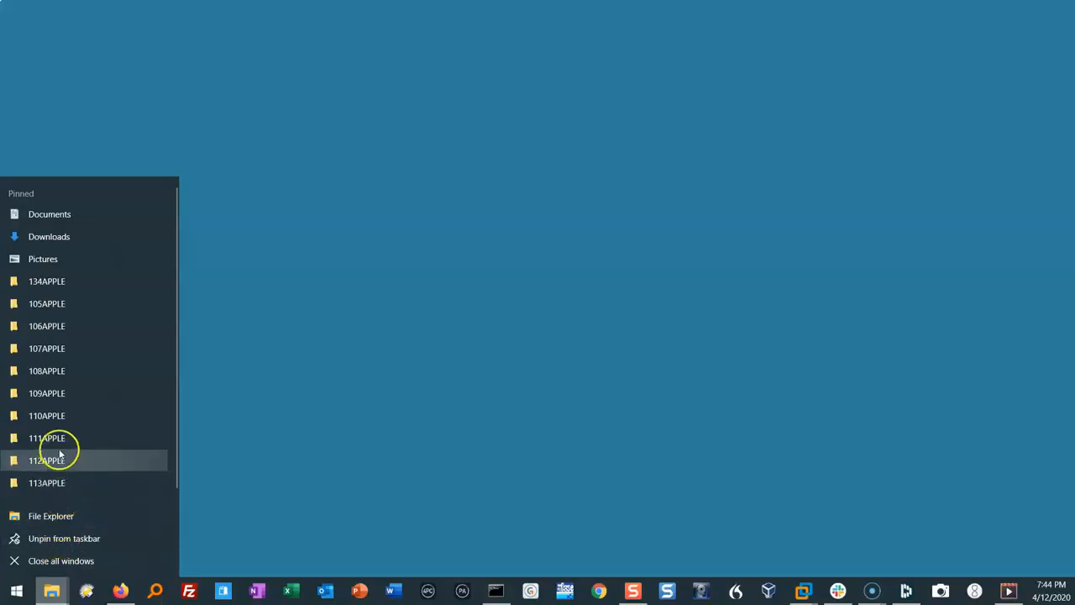
mouse_move(47, 348)
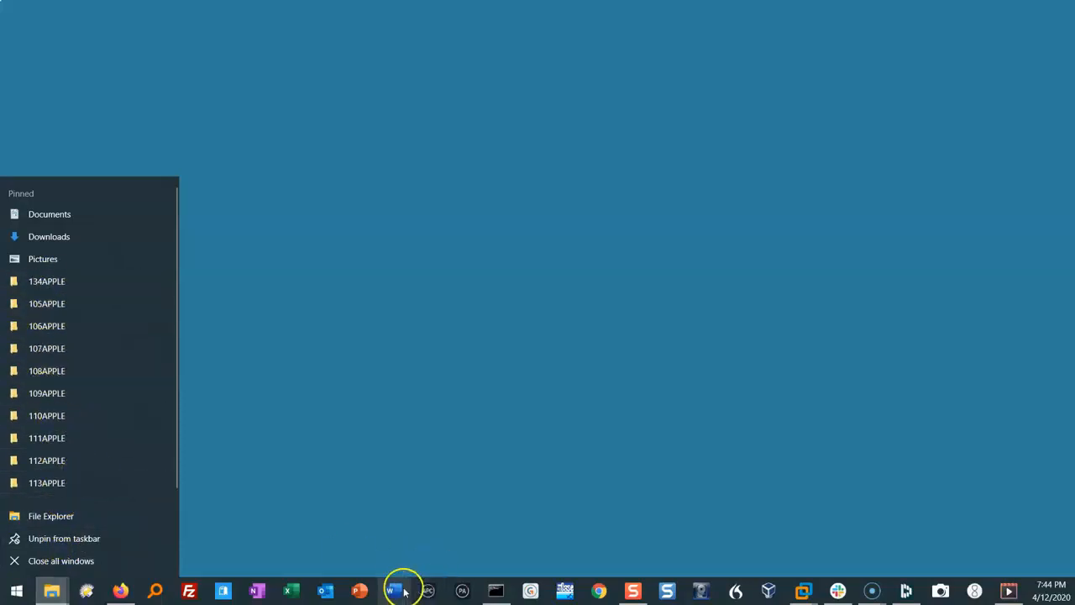
click(389, 591)
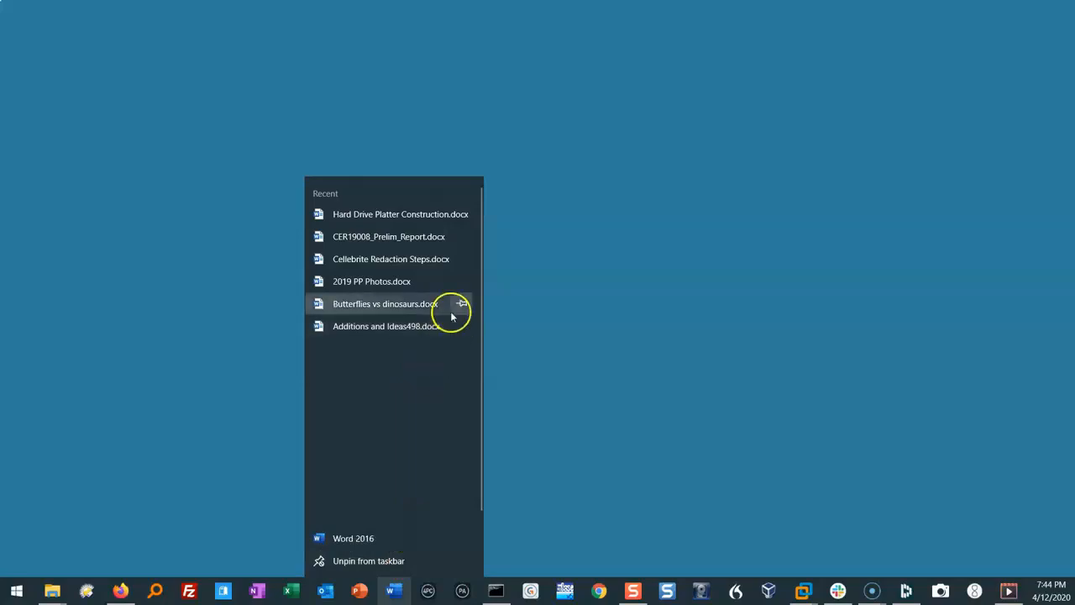
mouse_move(373, 200)
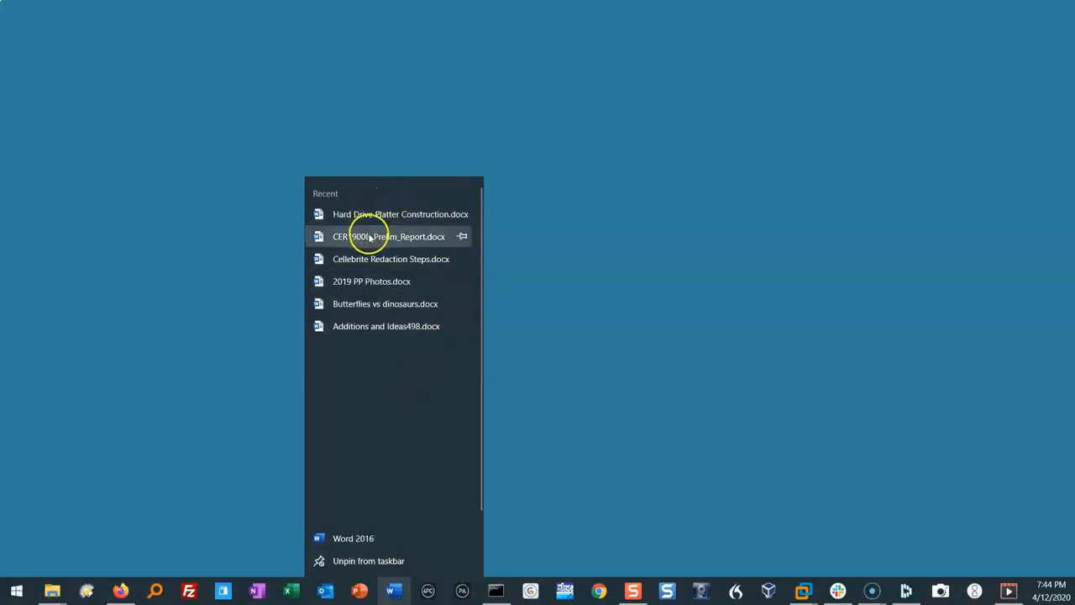
mouse_move(366, 302)
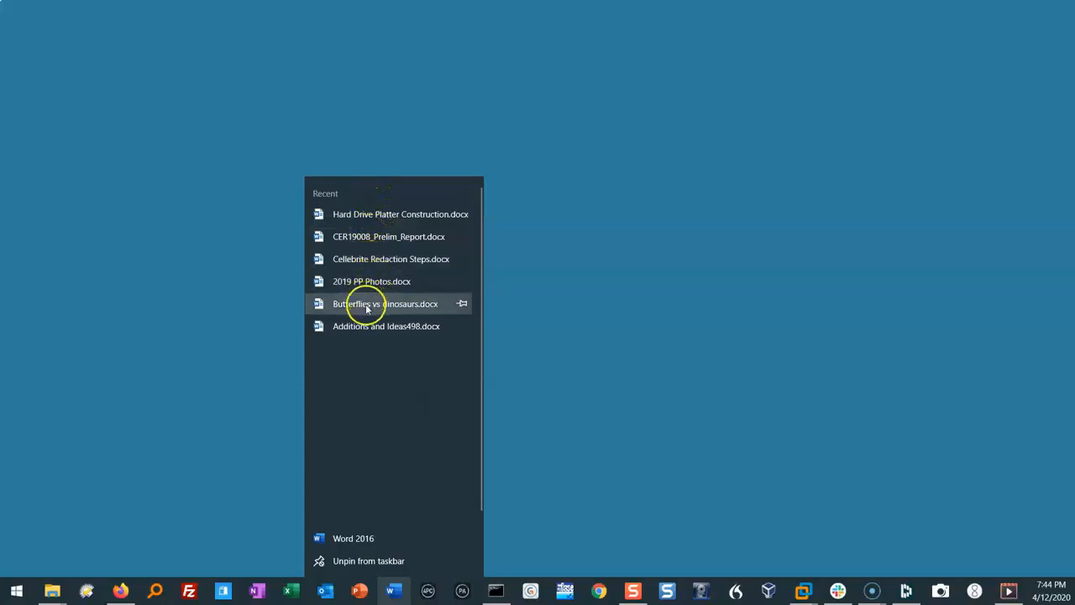
mouse_move(572, 460)
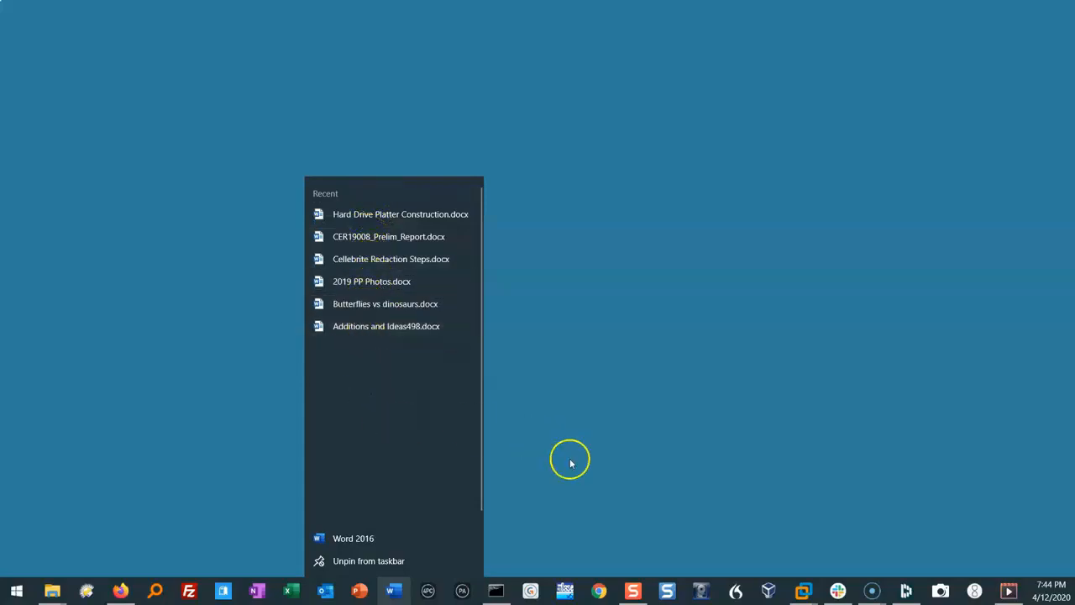
click(632, 467)
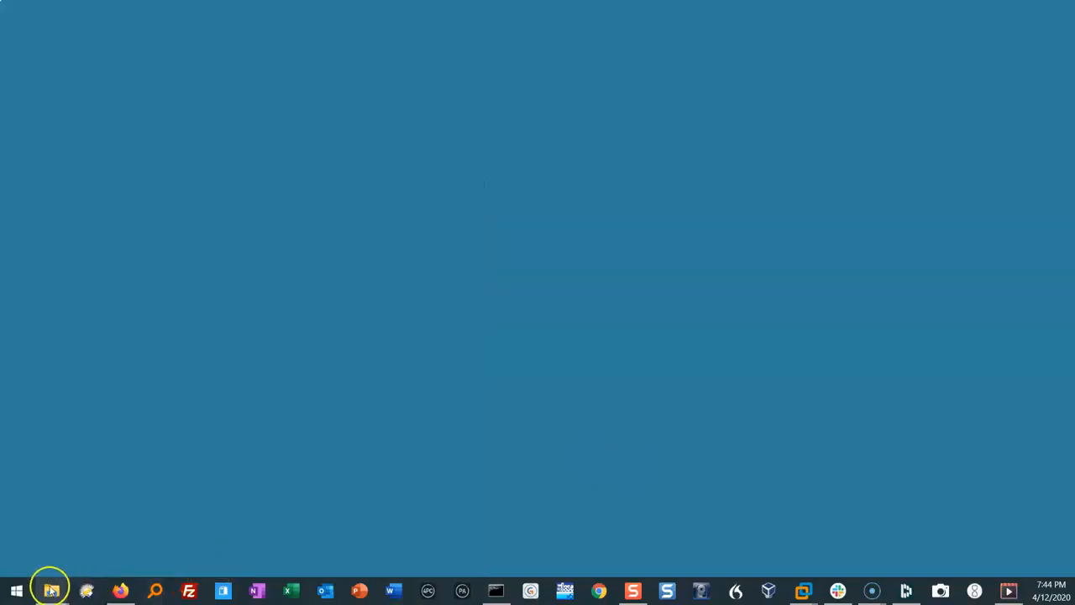
mouse_move(50, 592)
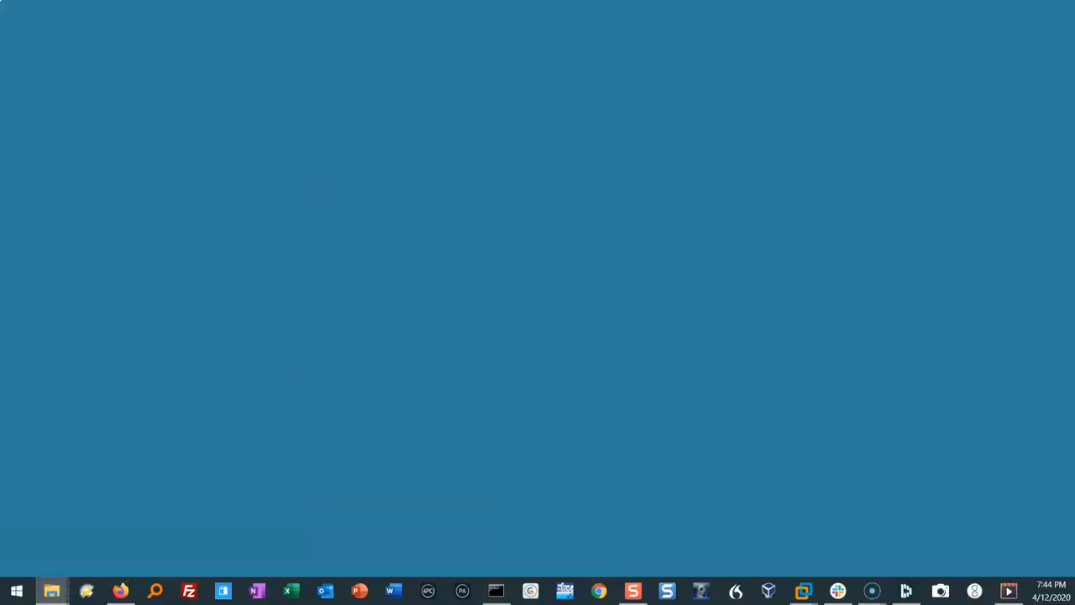
Step: In a new File Explorer window, go into C:\Users\<user>\AppData\Roaming
click(50, 591)
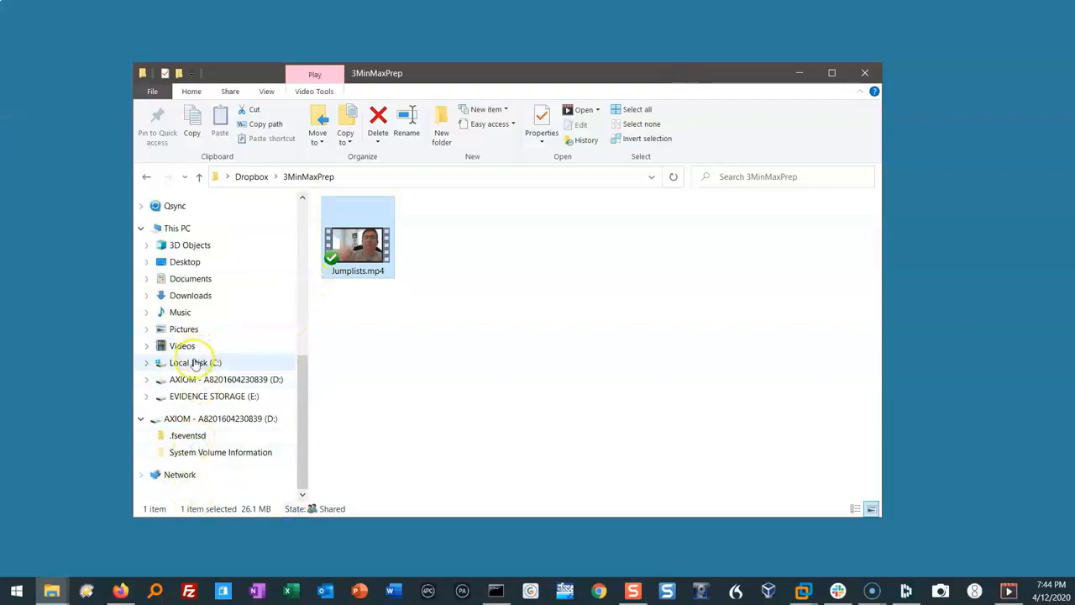
click(195, 363)
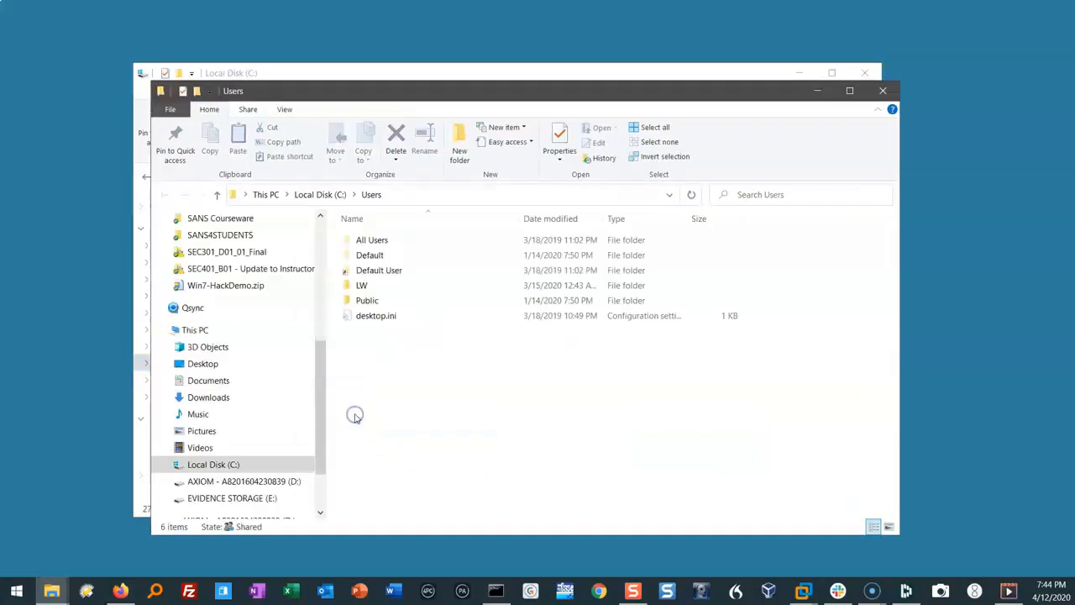
double_click(361, 286)
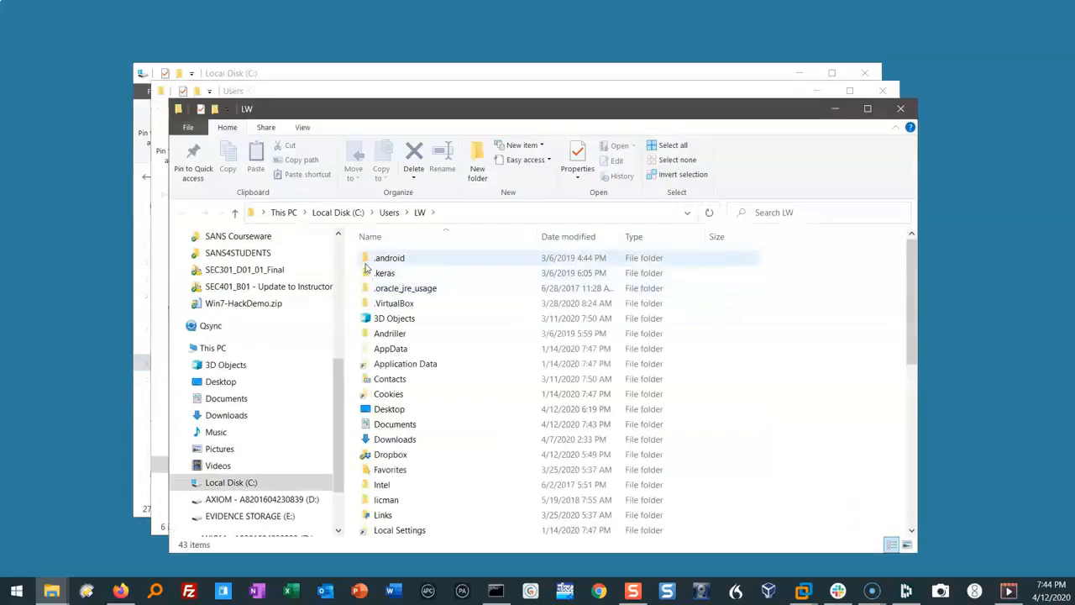
double_click(389, 348)
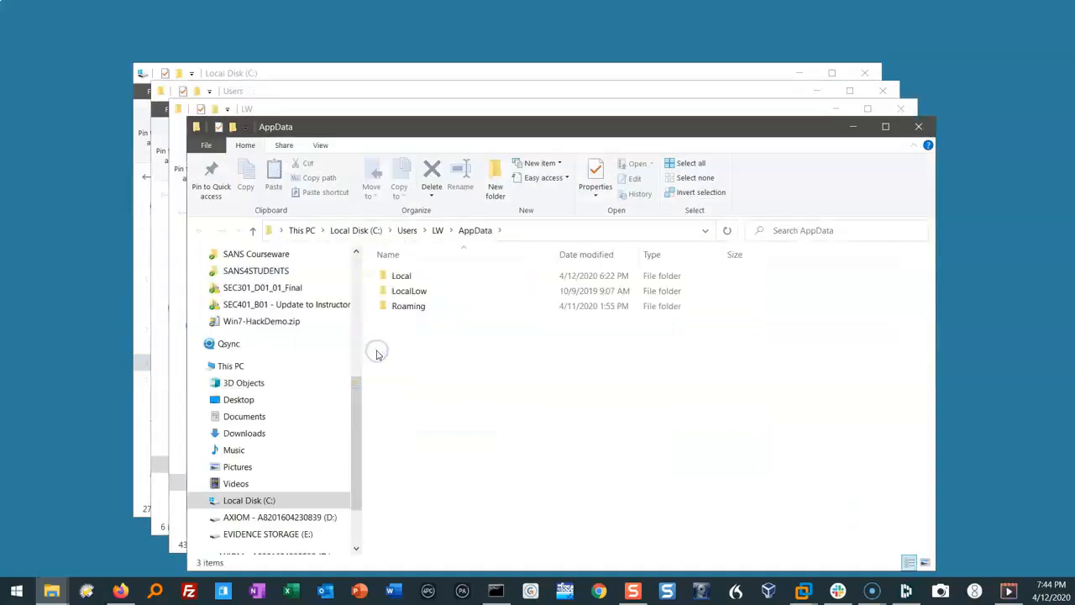
double_click(409, 306)
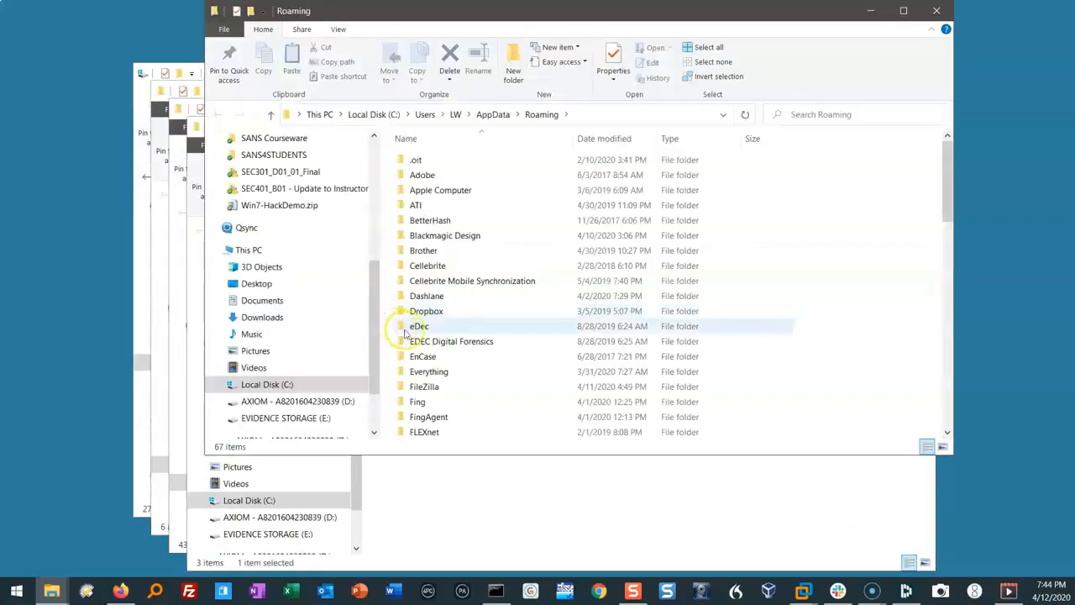
Step: Continue into the Microsoft and then Windows folders
scroll(down, 3)
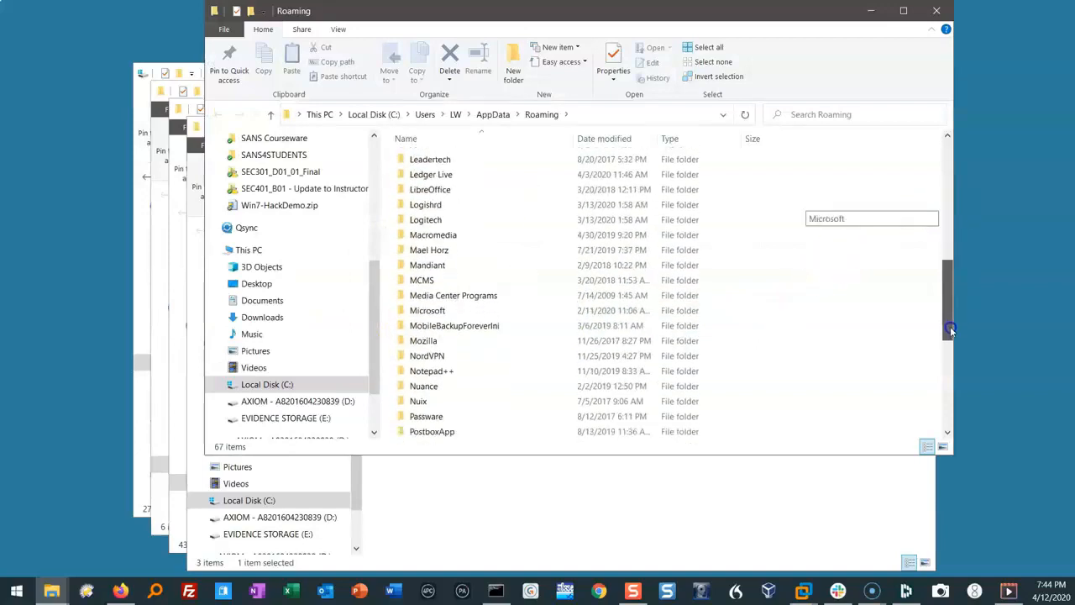
double_click(427, 309)
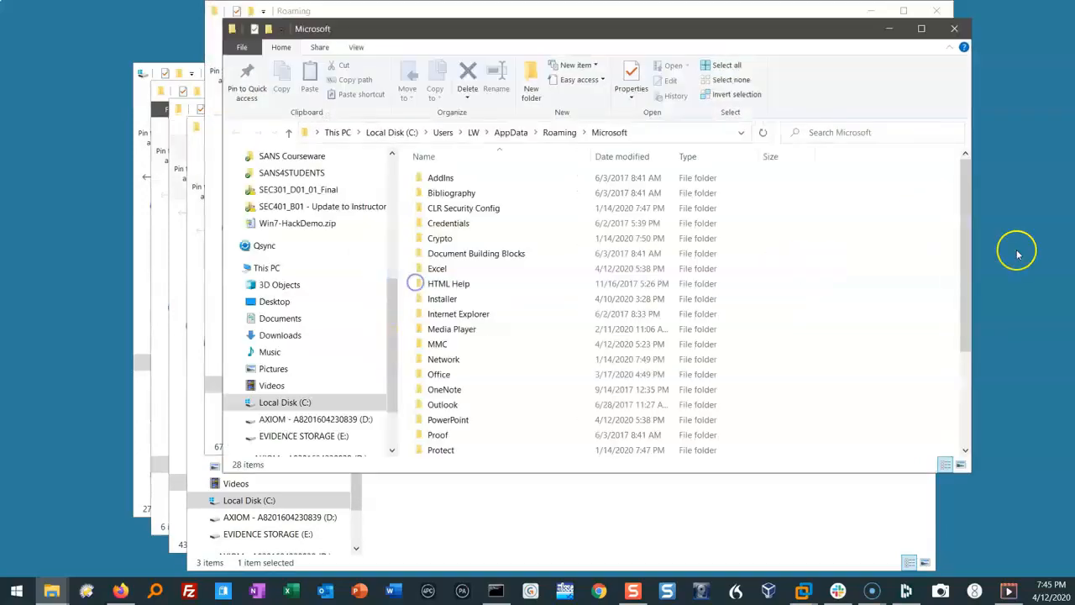
click(444, 434)
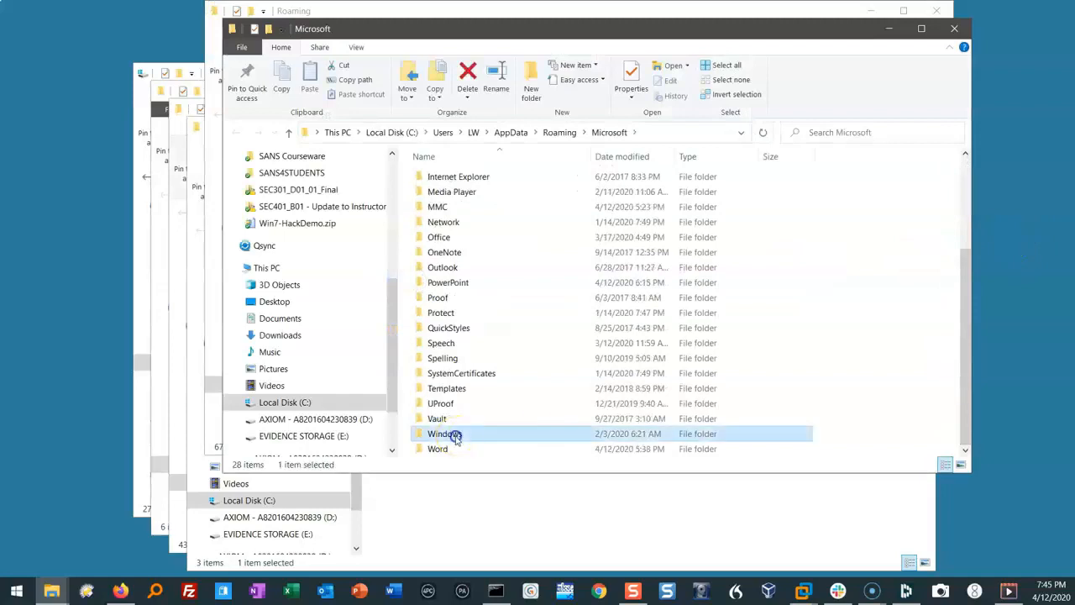
double_click(443, 433)
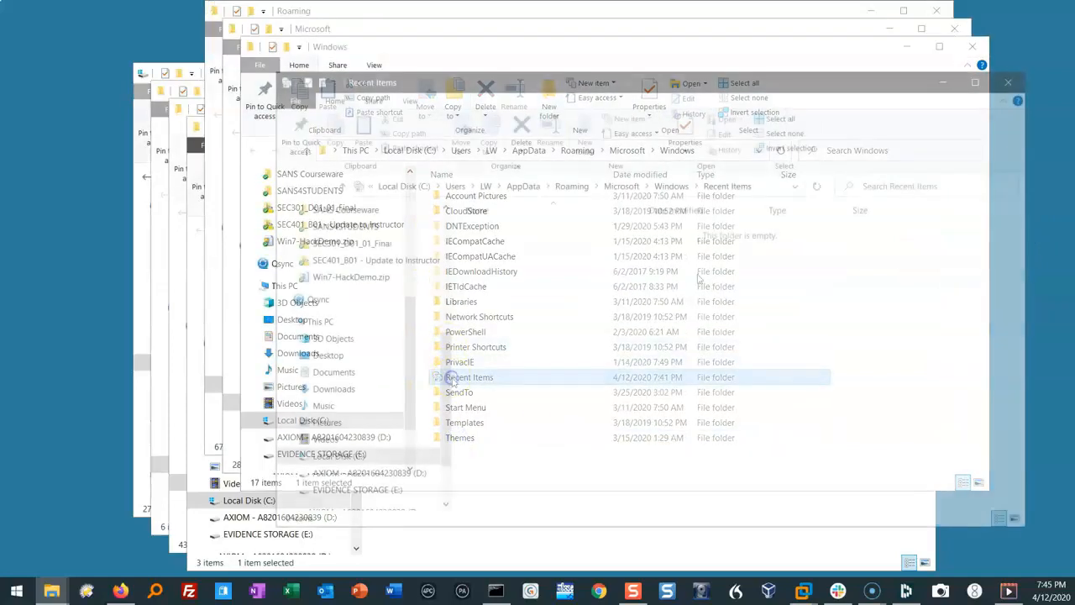
Step: Enter Recent Items\AutomaticDestinations and scroll through its automaticDestinations-ms files
double_click(470, 376)
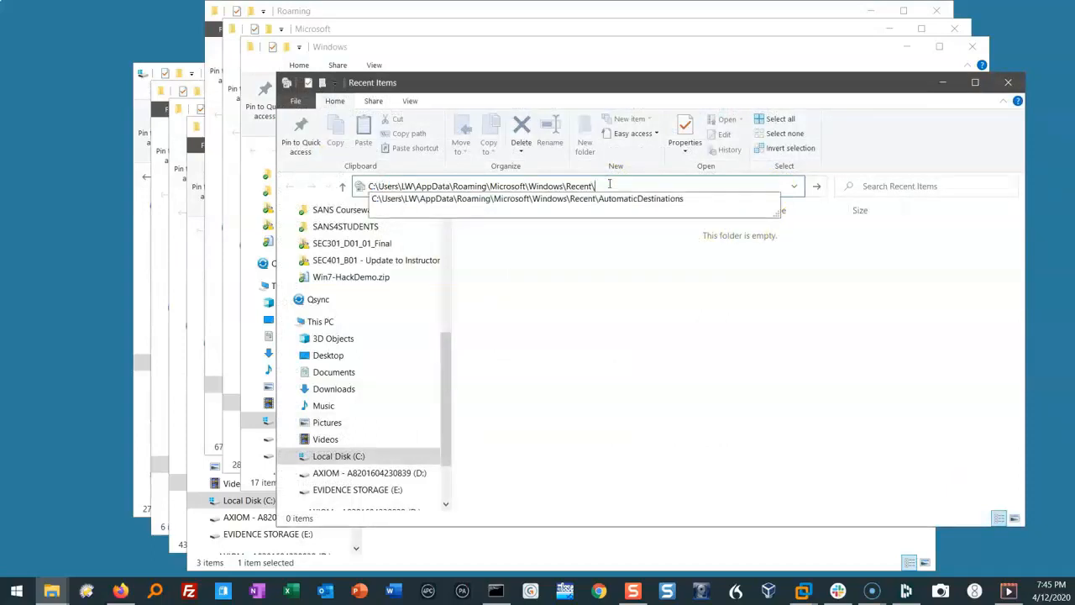
text(AutomaticDestinations)
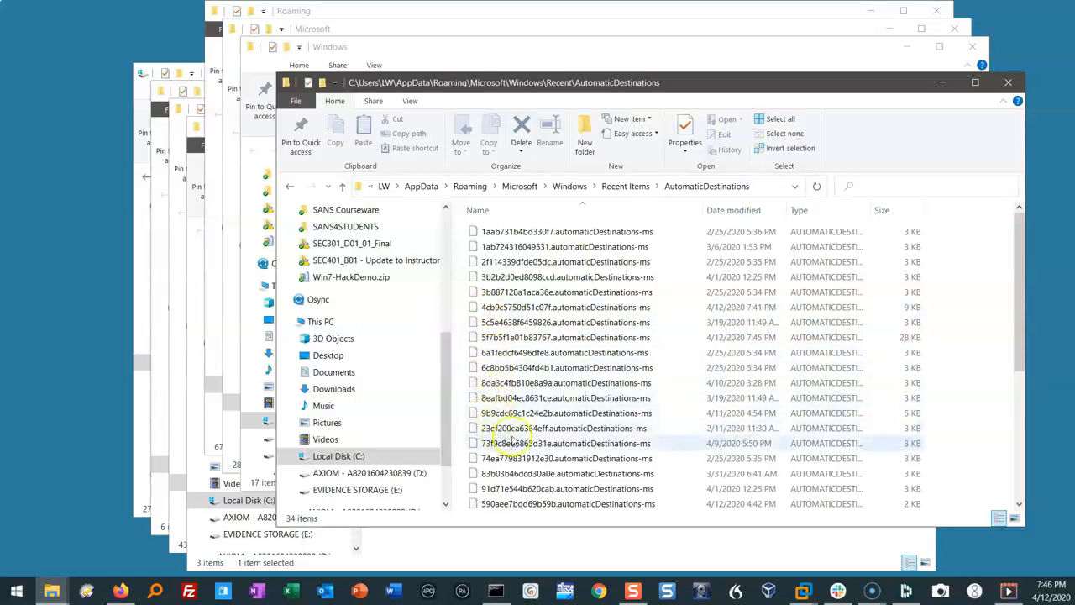
scroll(down, 3)
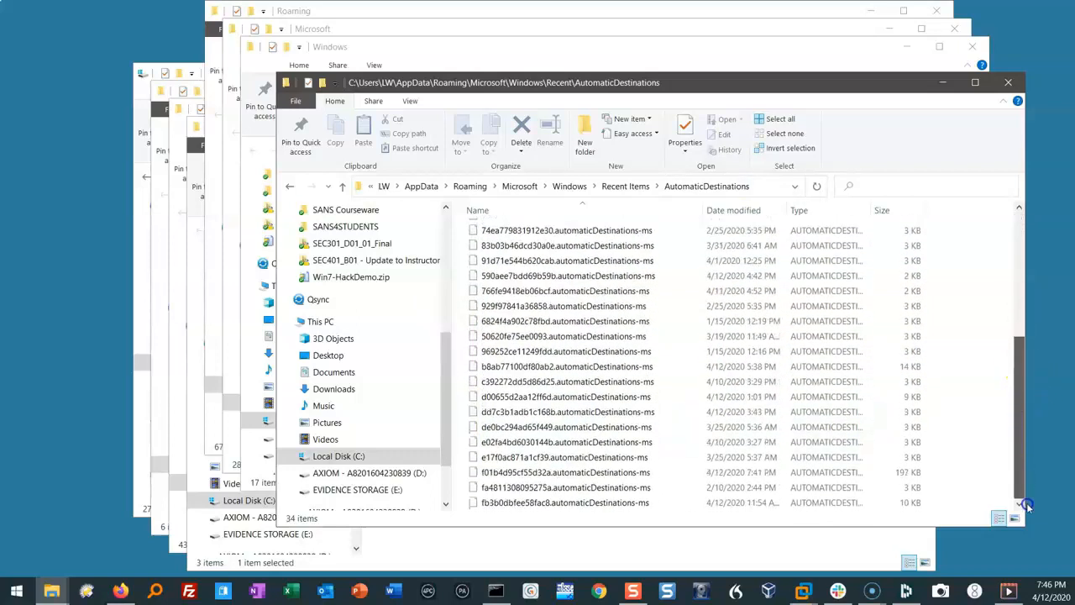